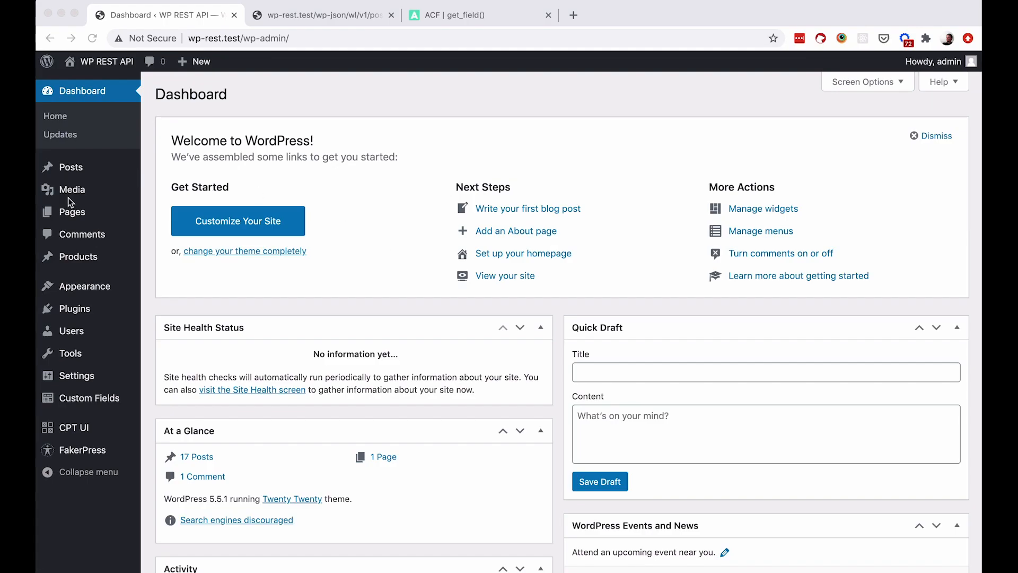
{"action": "mouse_move", "coordinate": [389, 121]}
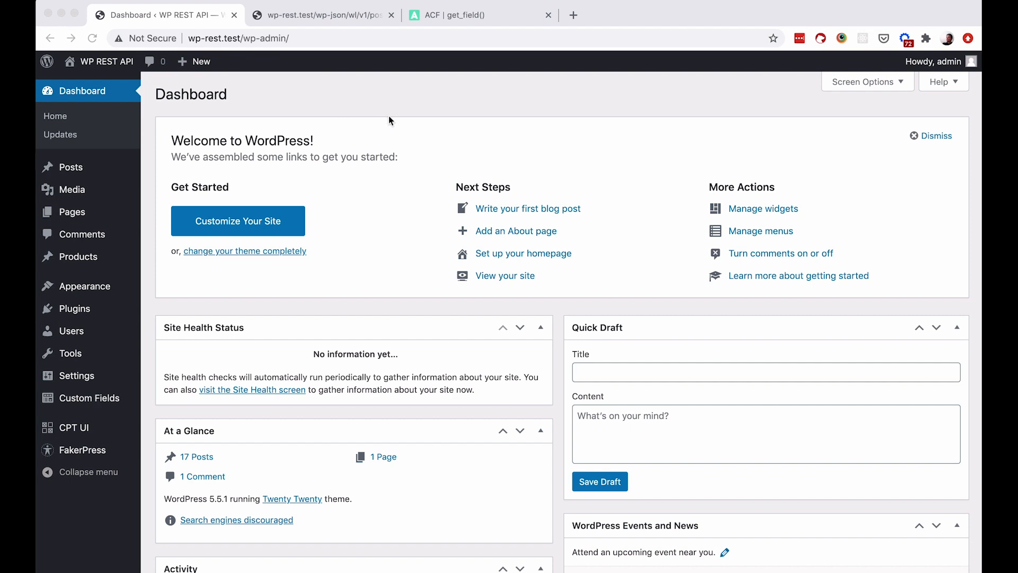
{"action": "mouse_move", "coordinate": [109, 263]}
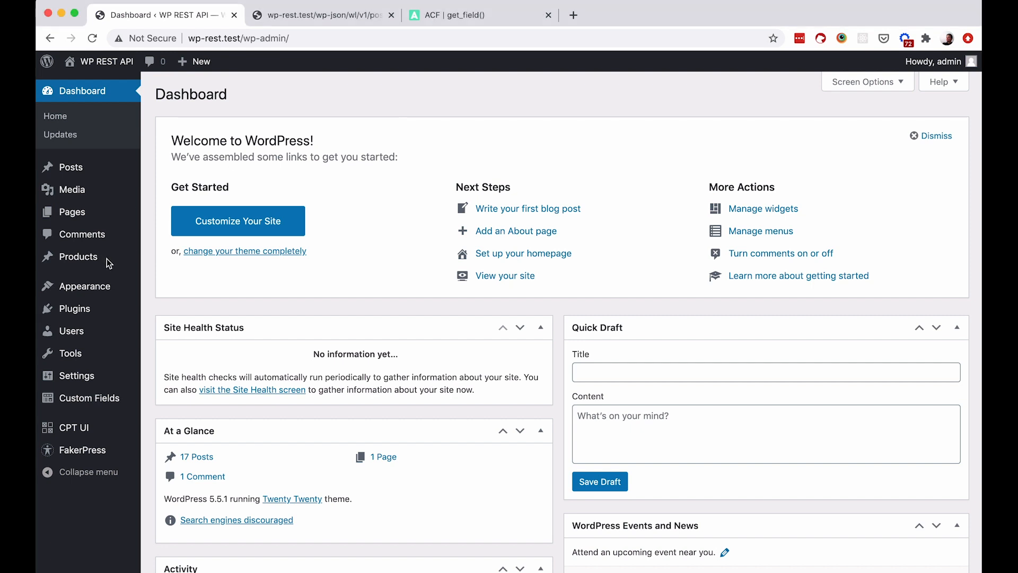
{"action": "mouse_move", "coordinate": [78, 256]}
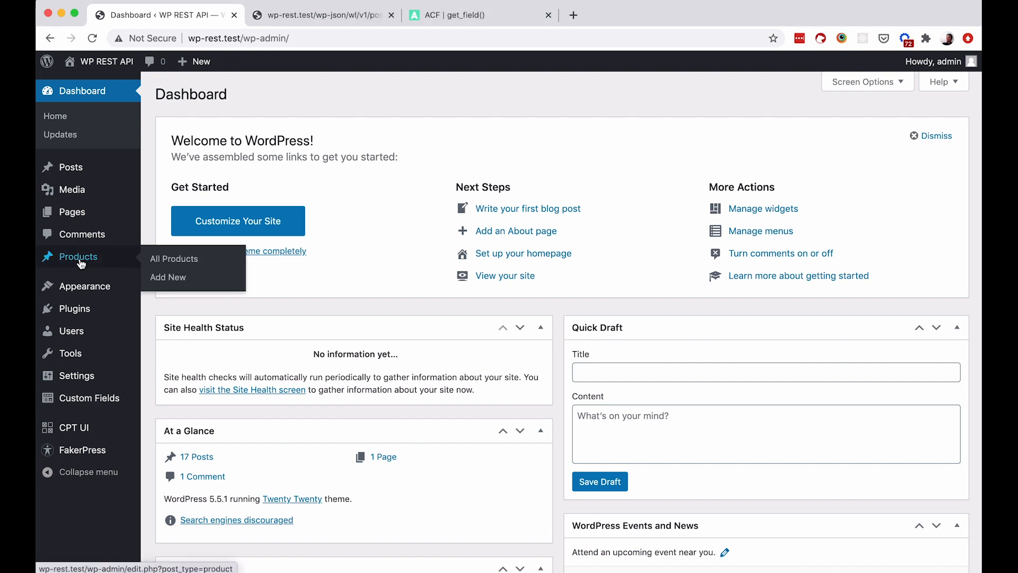
- Open the All Products list from the admin dashboard
{"action": "left_click", "coordinate": [172, 259]}
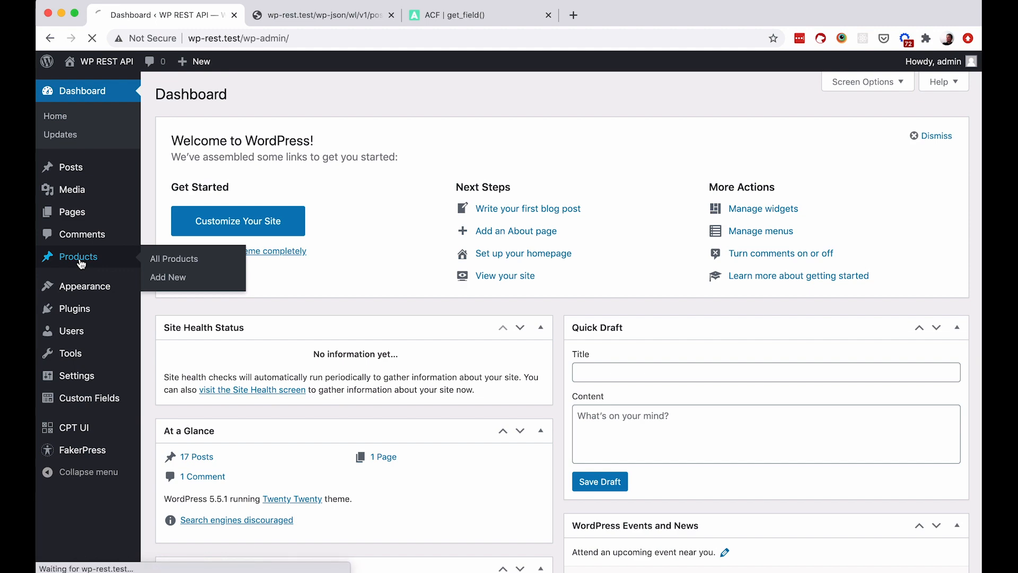
- Open the first product and scroll to its Products field group showing Price 25 and Delivery 5
{"action": "left_click", "coordinate": [173, 259]}
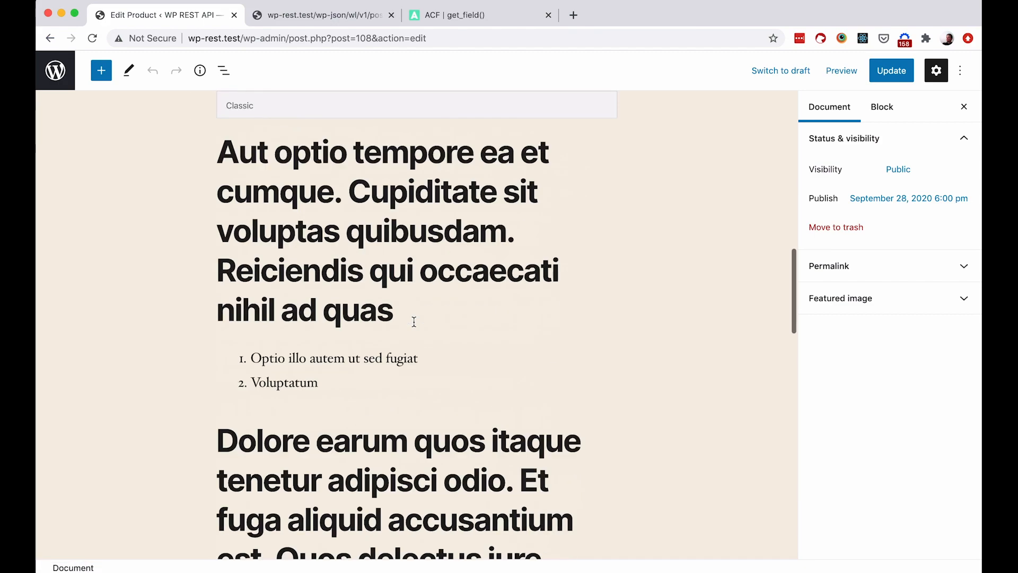
{"action": "scroll", "scroll_direction": "down", "scroll_amount": 3}
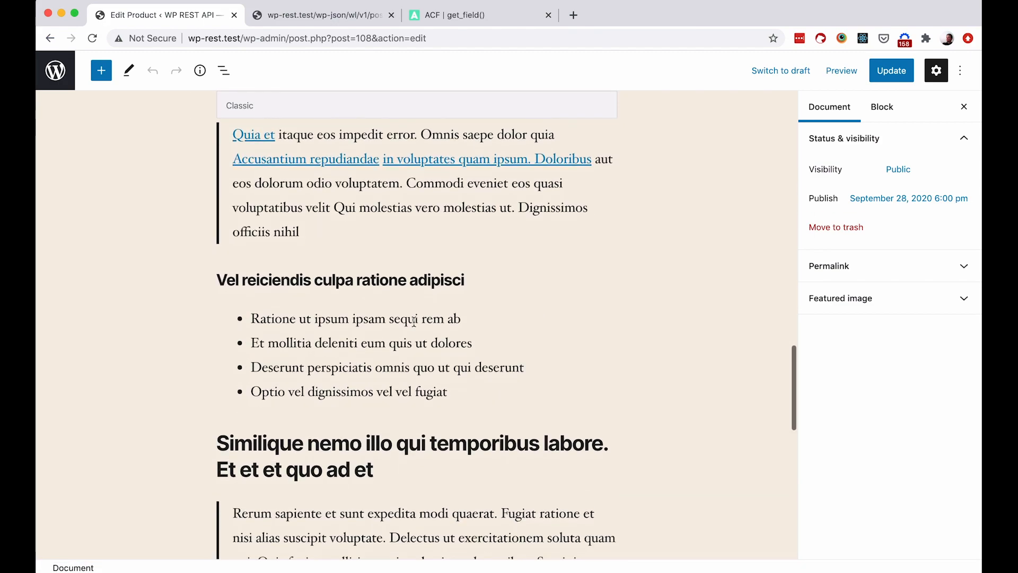
{"action": "scroll", "scroll_direction": "down", "scroll_amount": 3}
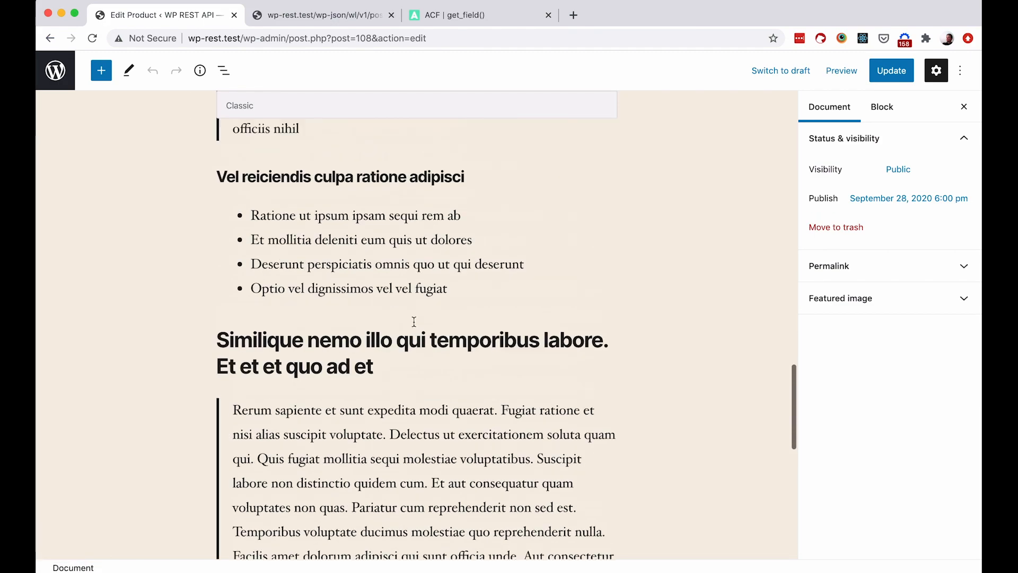
{"action": "scroll", "scroll_direction": "down", "scroll_amount": 3}
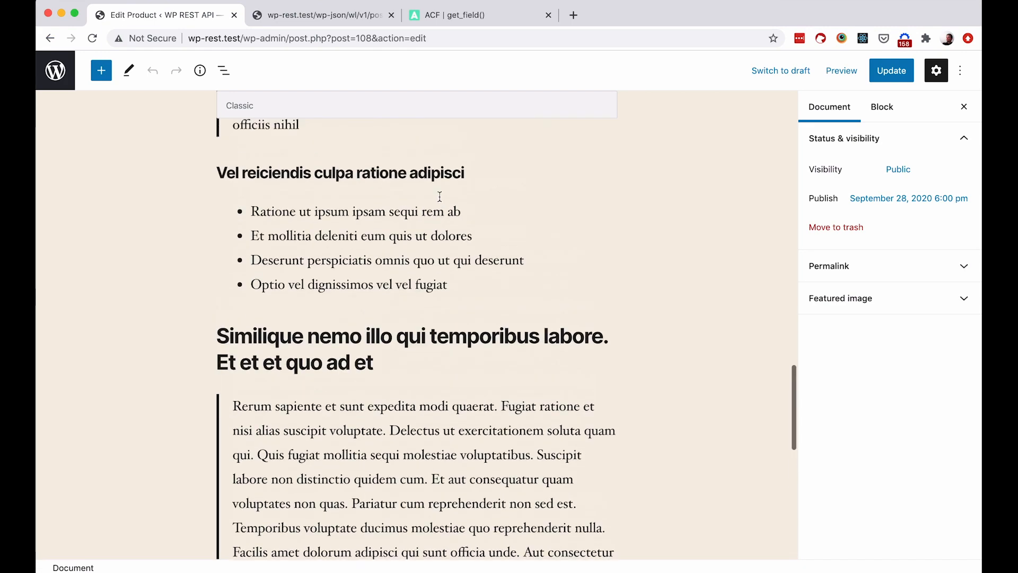
{"action": "scroll", "scroll_direction": "down", "scroll_amount": 3}
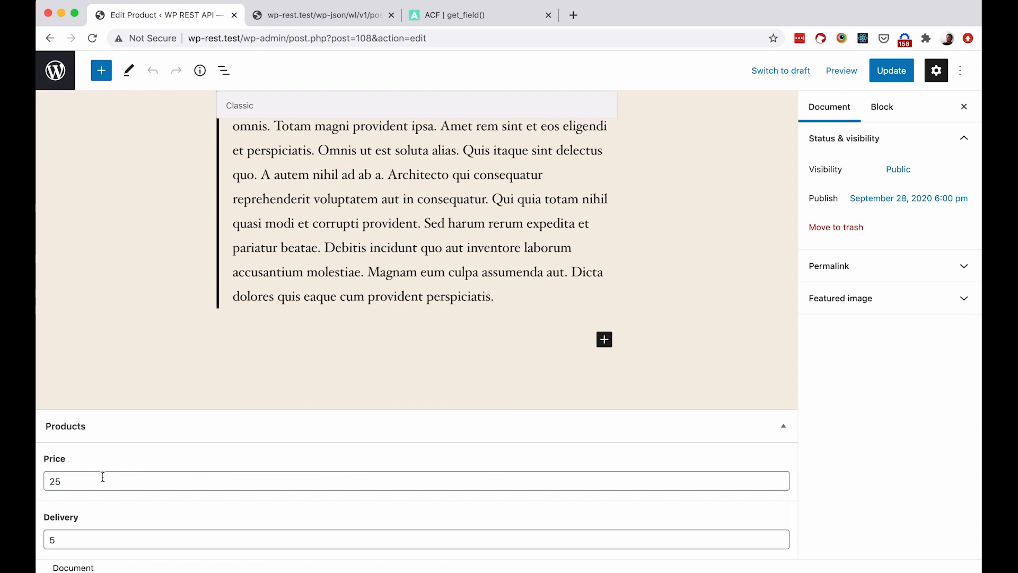
{"action": "mouse_move", "coordinate": [80, 528]}
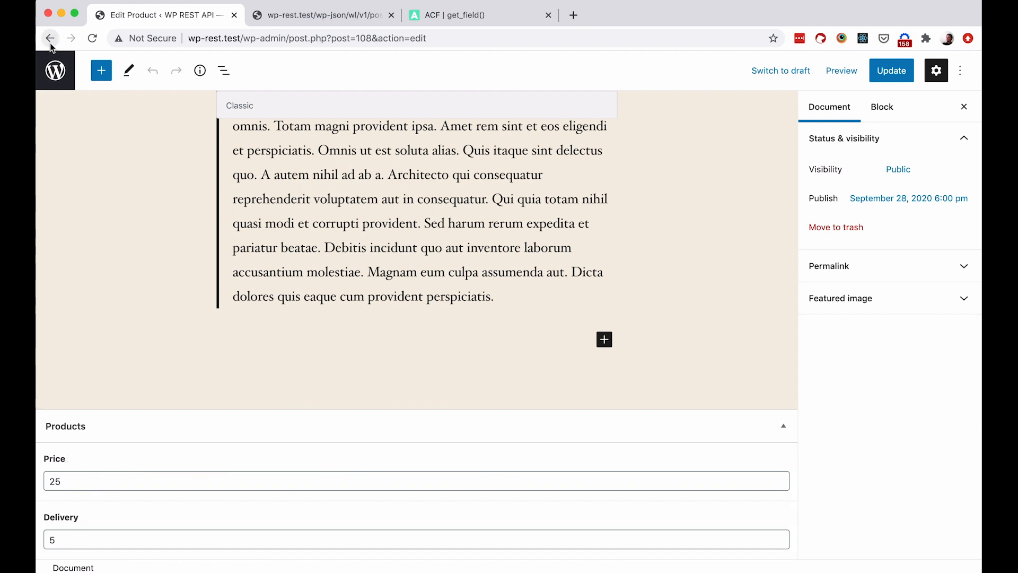
- Go back from the product editor to the Products list
{"action": "left_click", "coordinate": [50, 38]}
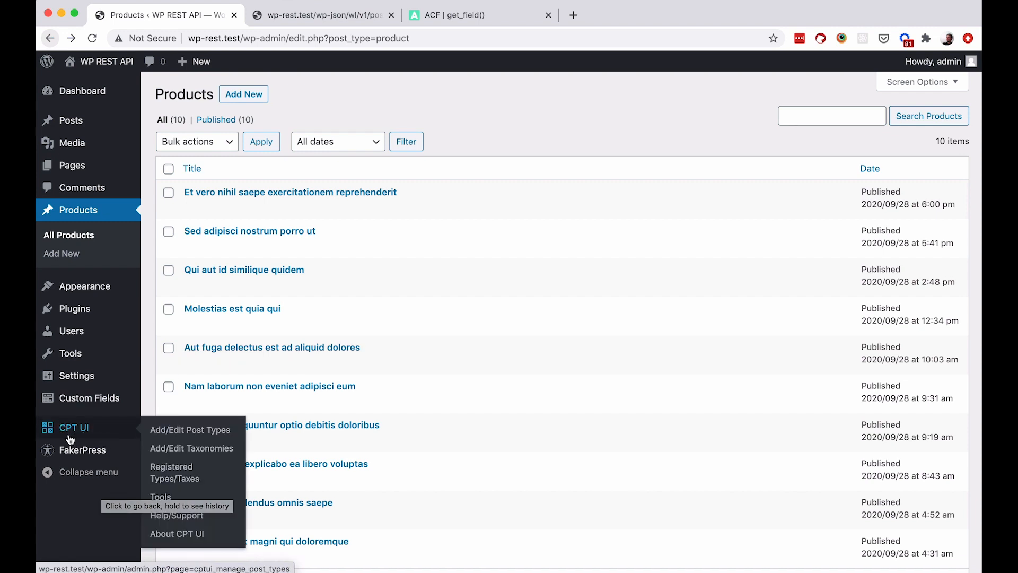
{"action": "mouse_move", "coordinate": [94, 440]}
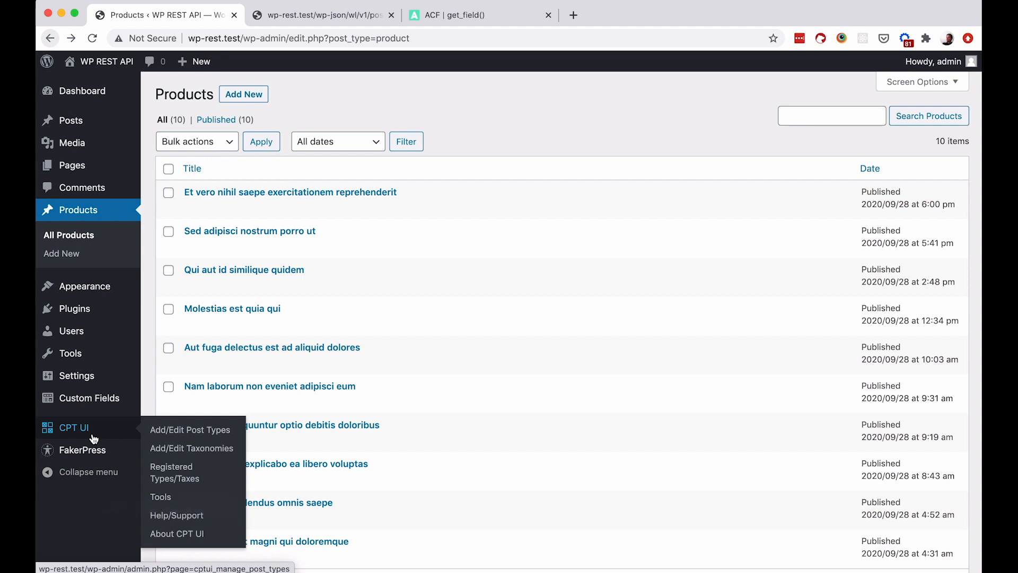
{"action": "mouse_move", "coordinate": [468, 279]}
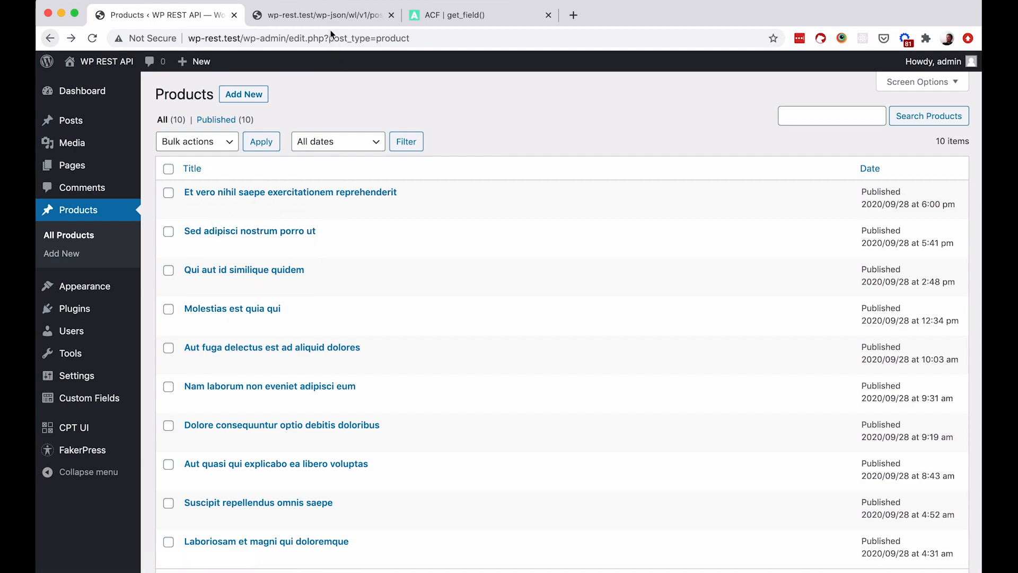
- Switch to the JSON tab and change its URL to the default wp-json/wp/v2/product endpoint
{"action": "left_click", "coordinate": [323, 14]}
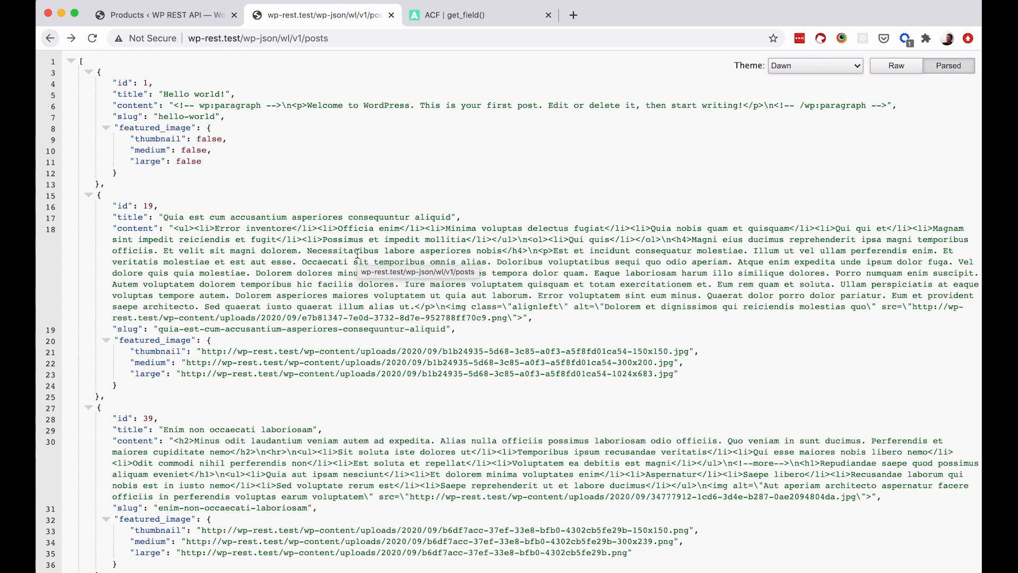
{"action": "mouse_move", "coordinate": [358, 259]}
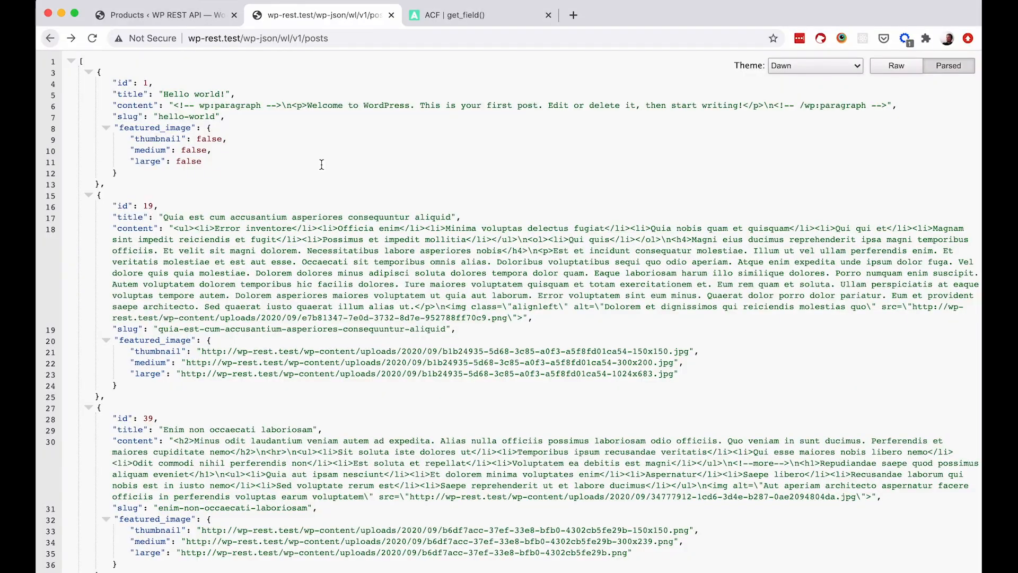
{"action": "left_click", "coordinate": [259, 38]}
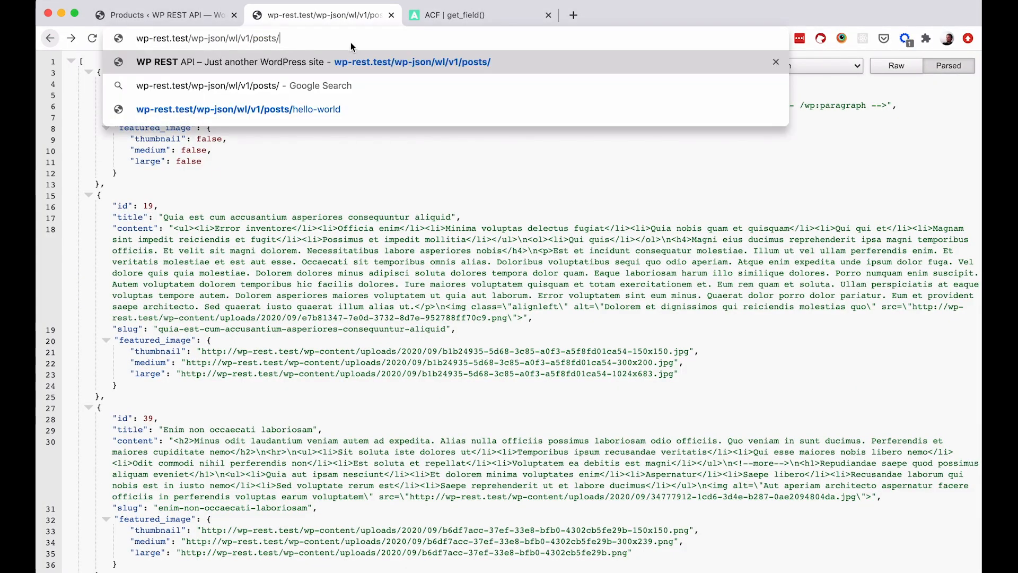
{"action": "type", "text": "hello"}
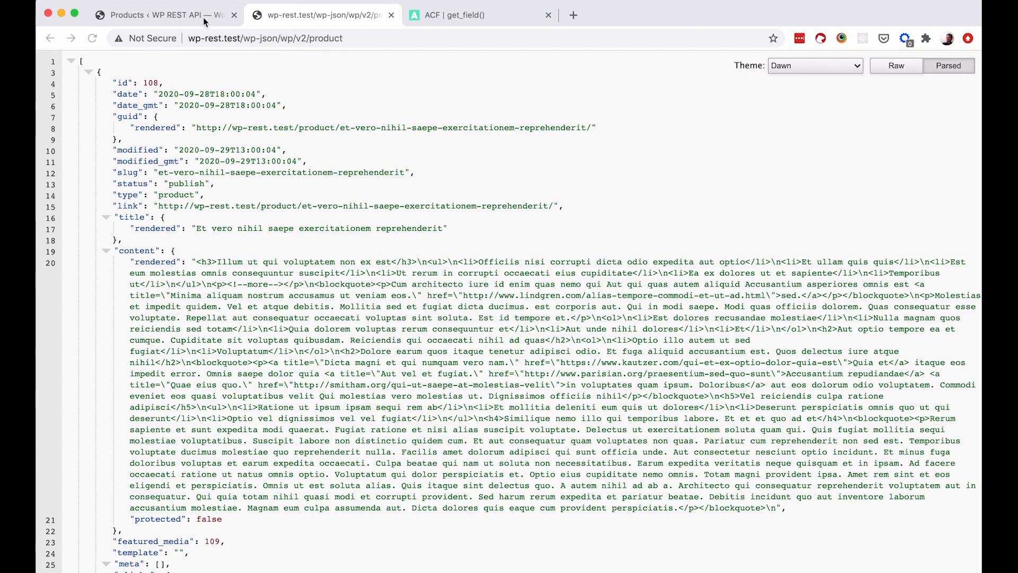
- Review the Products post type (slug product) in CPT UI's Edit Post Types, then return to the product JSON
{"action": "left_click", "coordinate": [156, 15]}
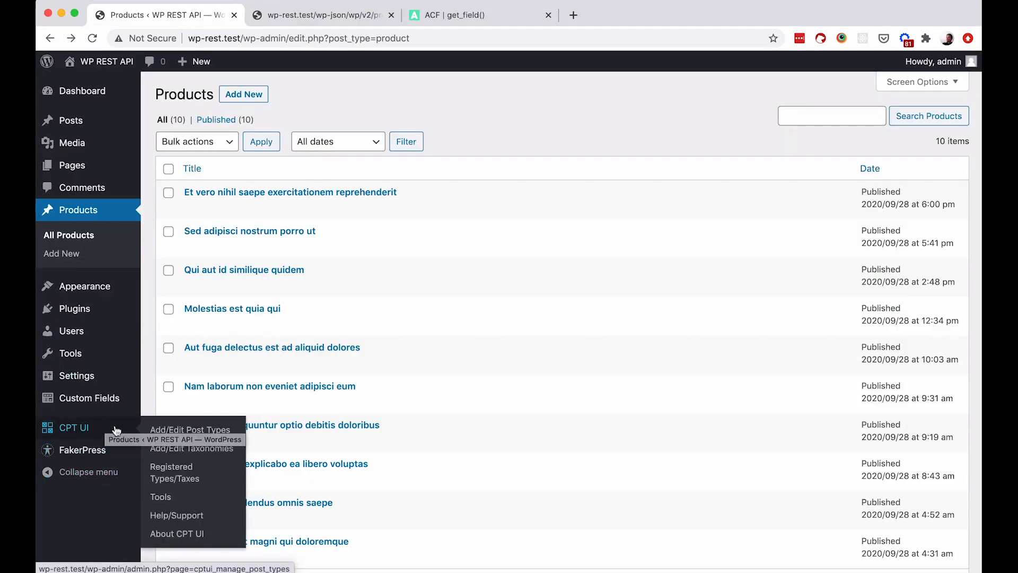
{"action": "left_click", "coordinate": [190, 429]}
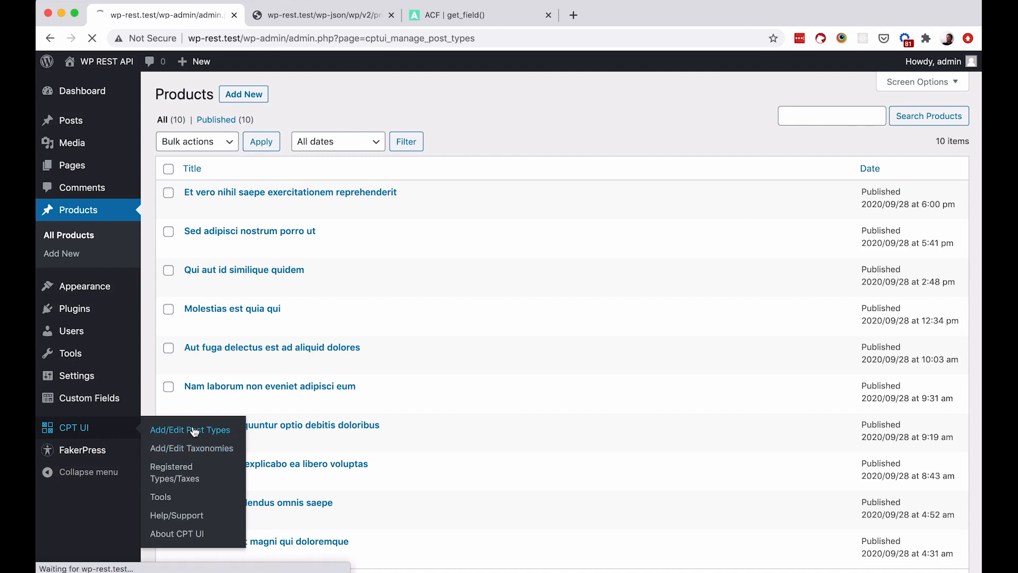
{"action": "left_click", "coordinate": [189, 429]}
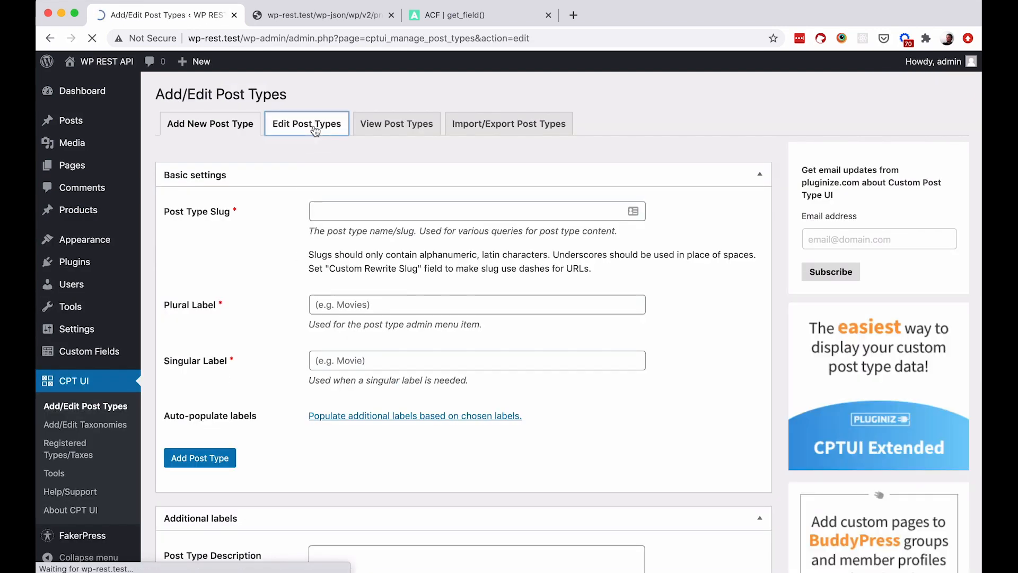
{"action": "left_click", "coordinate": [305, 123]}
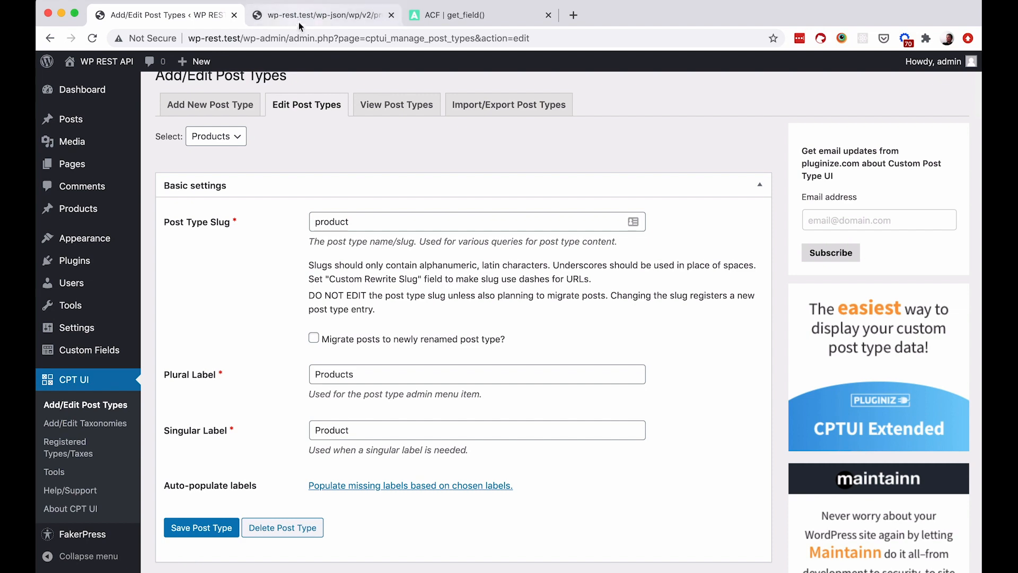
{"action": "left_click", "coordinate": [318, 15]}
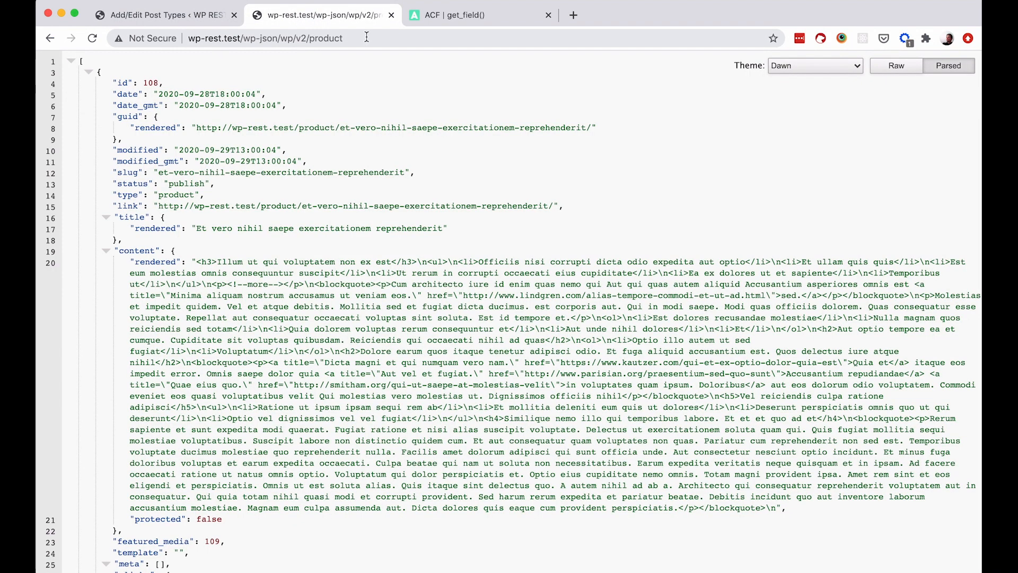
{"action": "scroll", "scroll_direction": "down", "scroll_amount": 3}
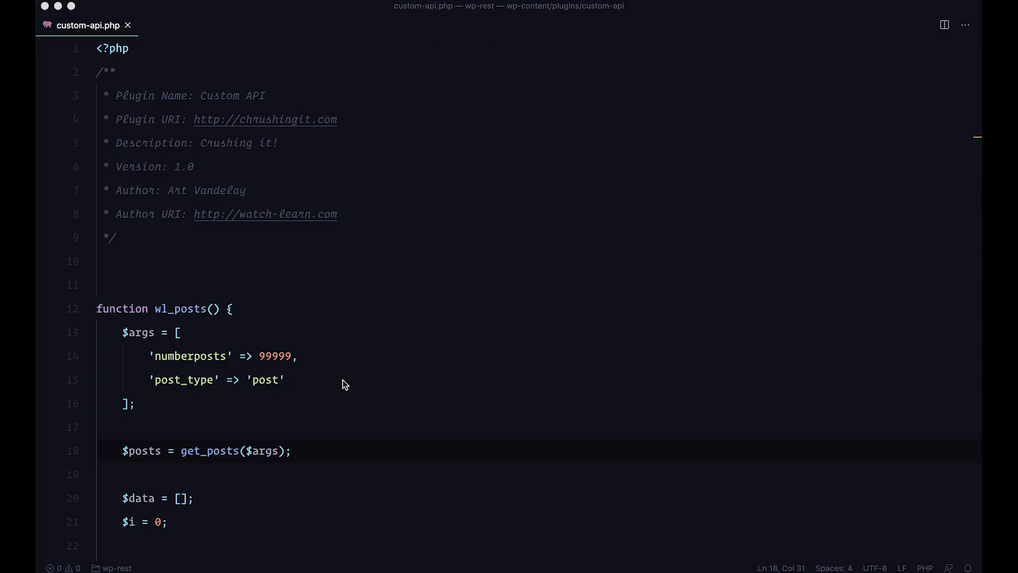
- Rename the duplicated posts route to 'products' with its callback set to wl_products
{"action": "scroll", "scroll_direction": "down", "scroll_amount": 3}
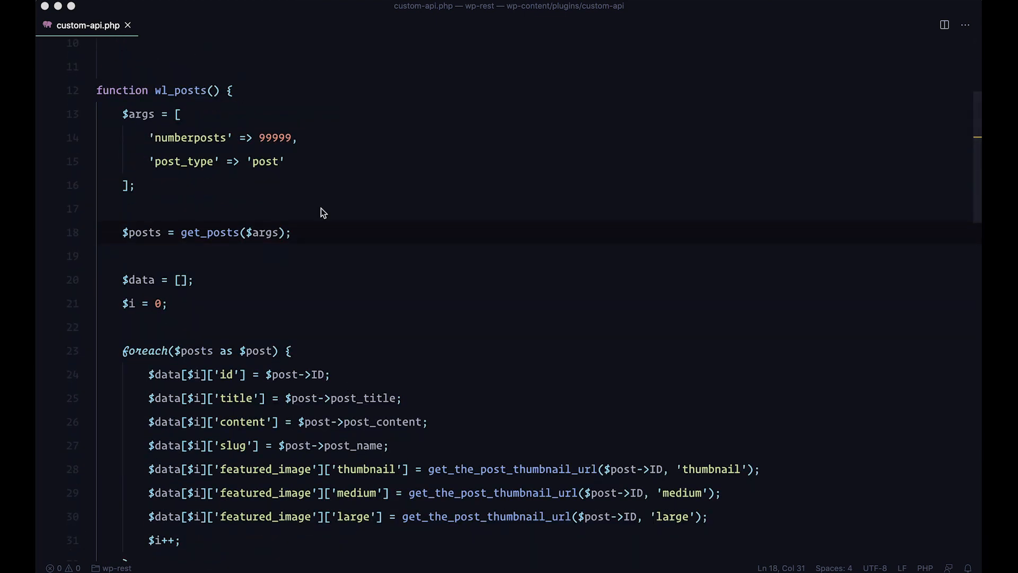
{"action": "scroll", "scroll_direction": "down", "scroll_amount": 3}
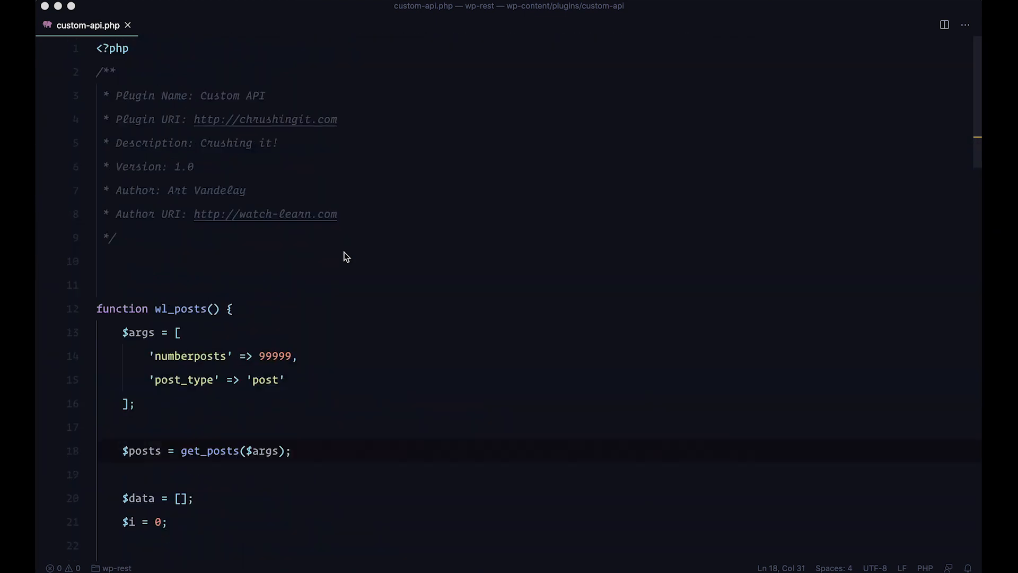
{"action": "scroll", "scroll_direction": "down", "scroll_amount": 3}
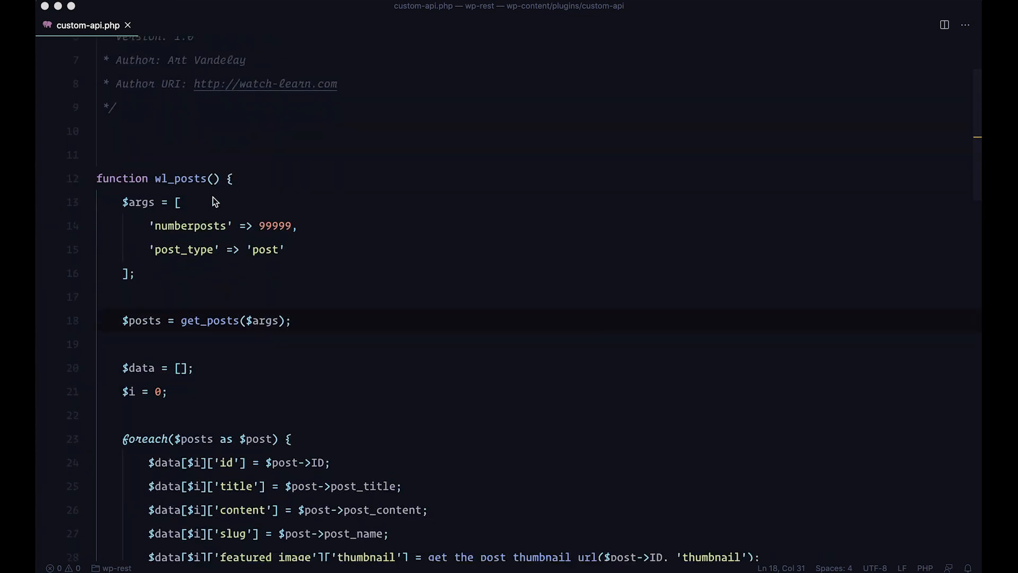
{"action": "scroll", "scroll_direction": "down", "scroll_amount": 3}
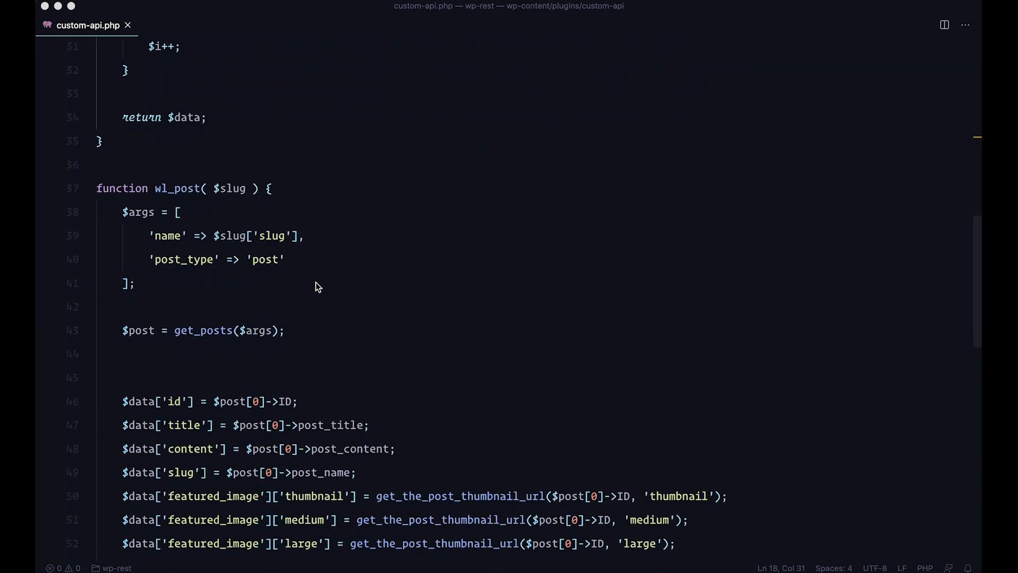
{"action": "scroll", "scroll_direction": "down", "scroll_amount": 3}
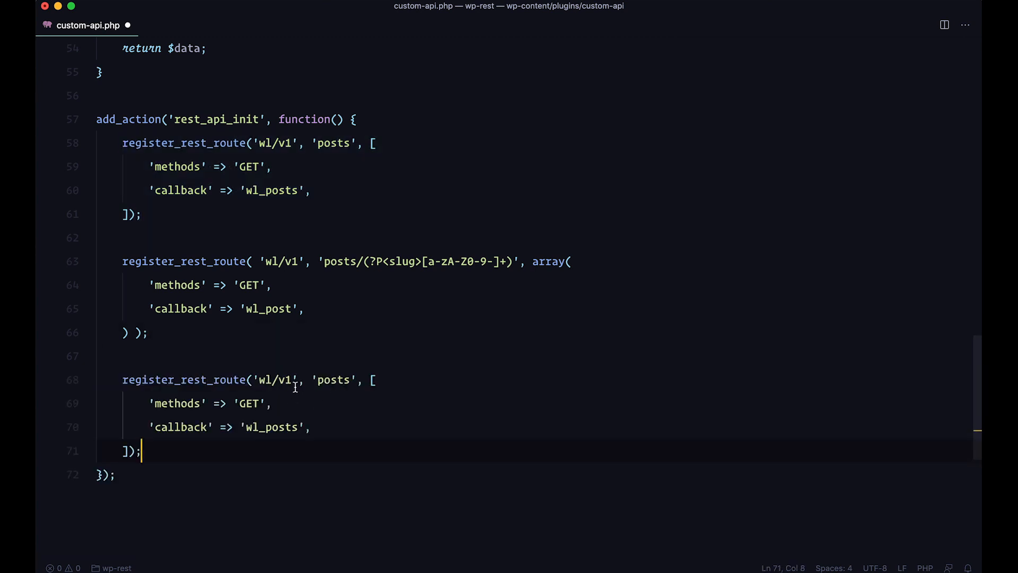
{"action": "double_click", "coordinate": [333, 380]}
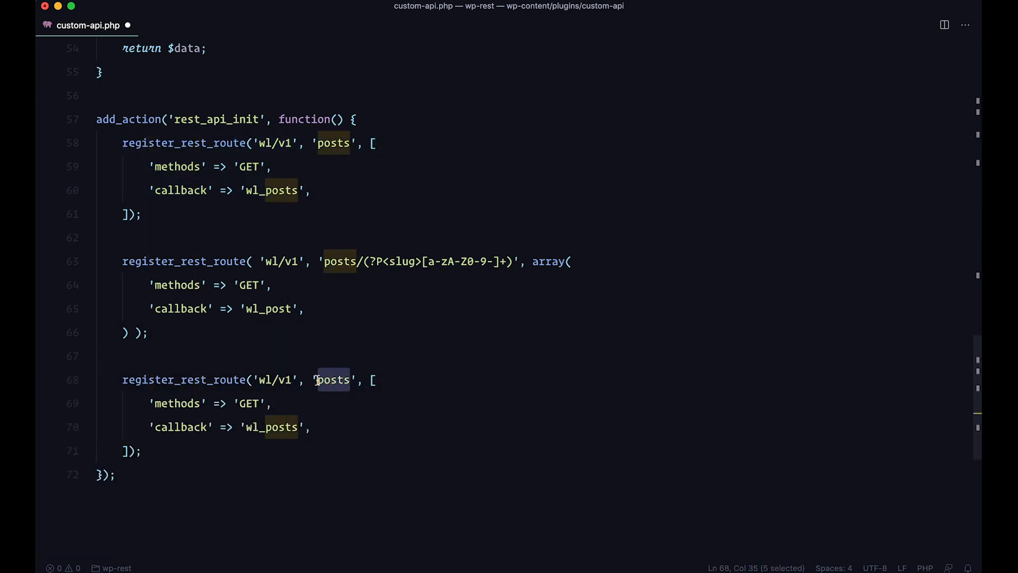
{"action": "type", "text": "products"}
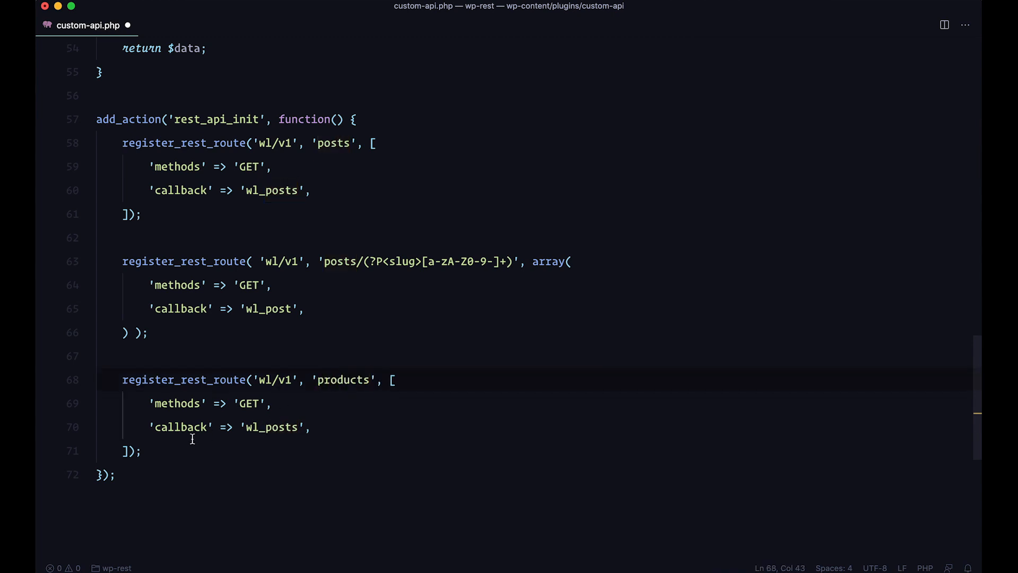
{"action": "mouse_move", "coordinate": [250, 438]}
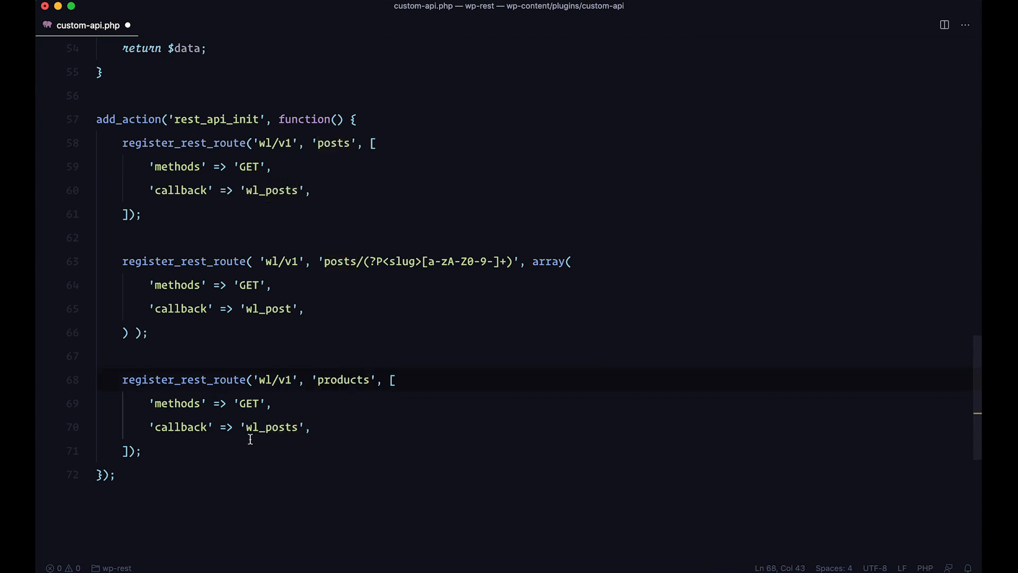
{"action": "double_click", "coordinate": [270, 426]}
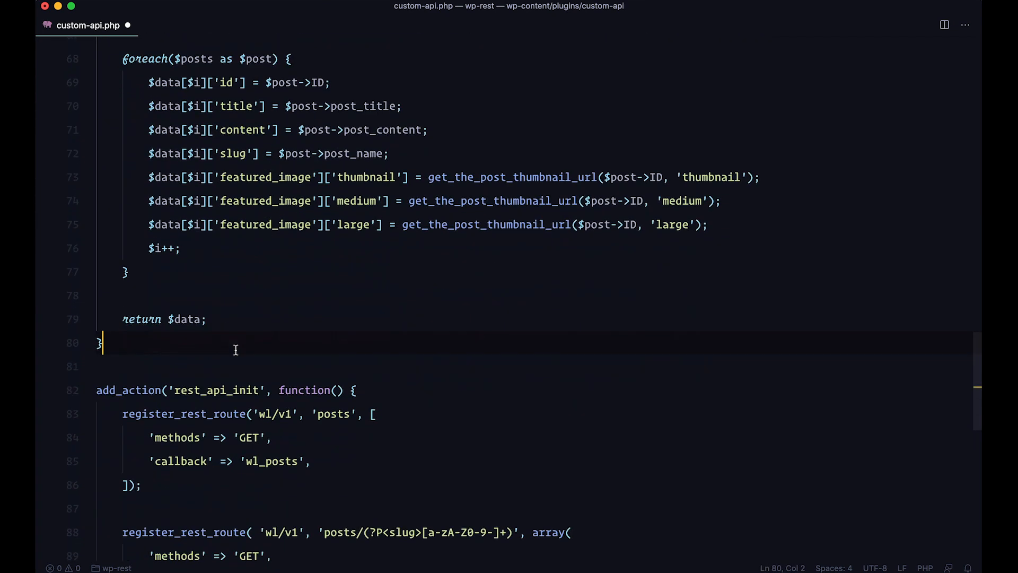
- Adjust the copied wl_products function's post type value and save custom-api.php
{"action": "scroll", "scroll_direction": "down", "scroll_amount": 3}
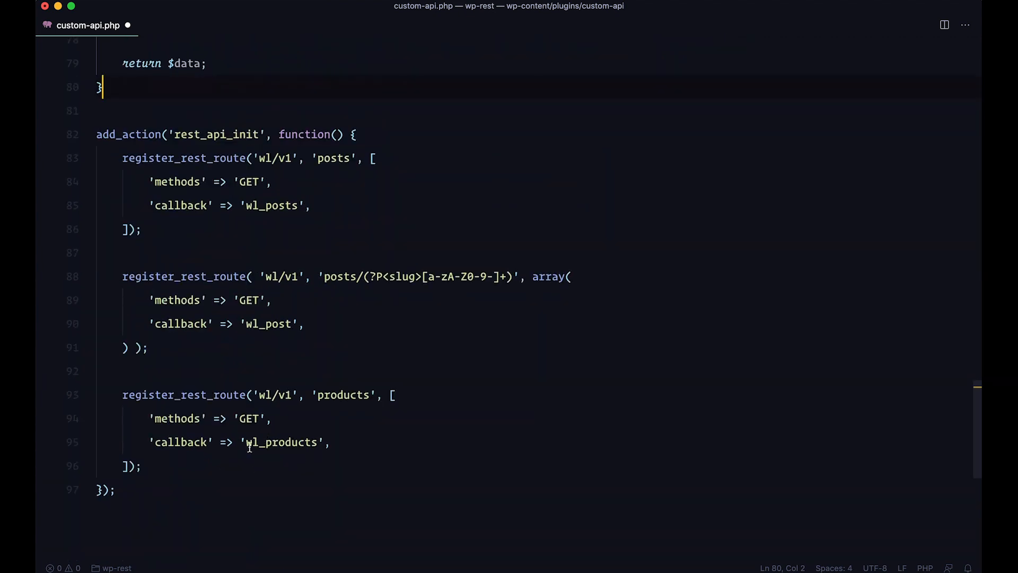
{"action": "scroll", "scroll_direction": "up", "scroll_amount": 3}
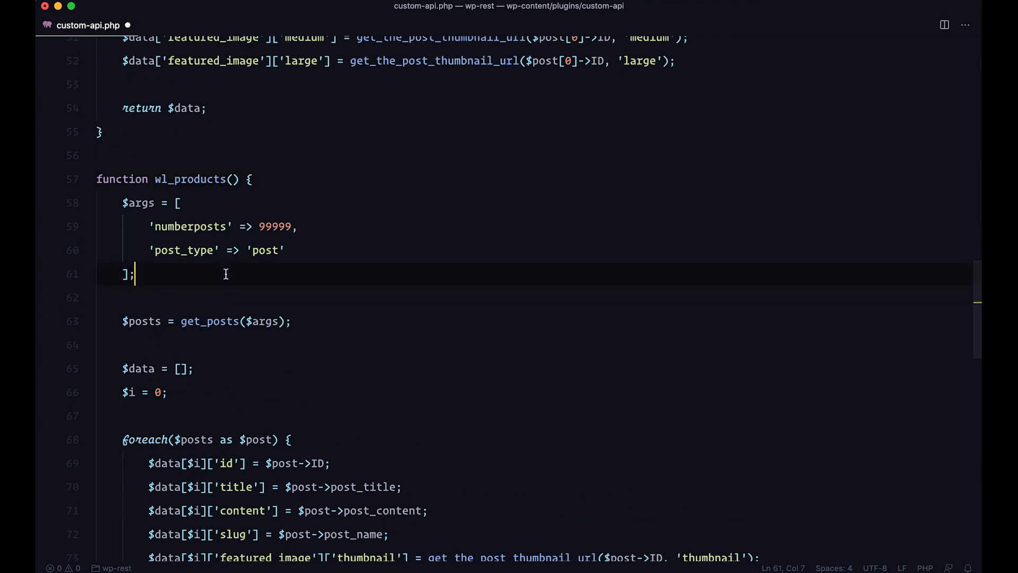
{"action": "scroll", "scroll_direction": "down", "scroll_amount": 3}
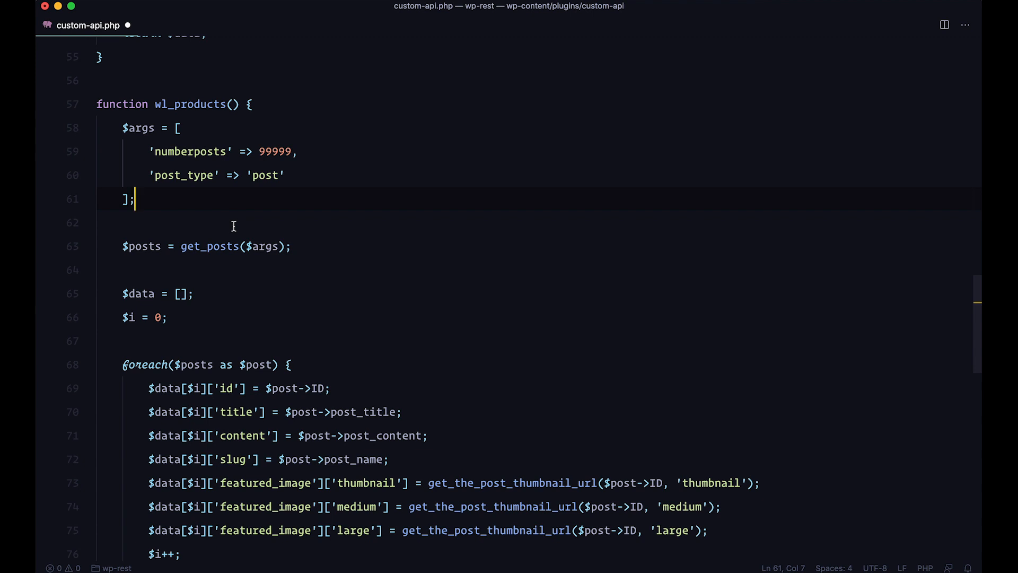
{"action": "mouse_move", "coordinate": [193, 152]}
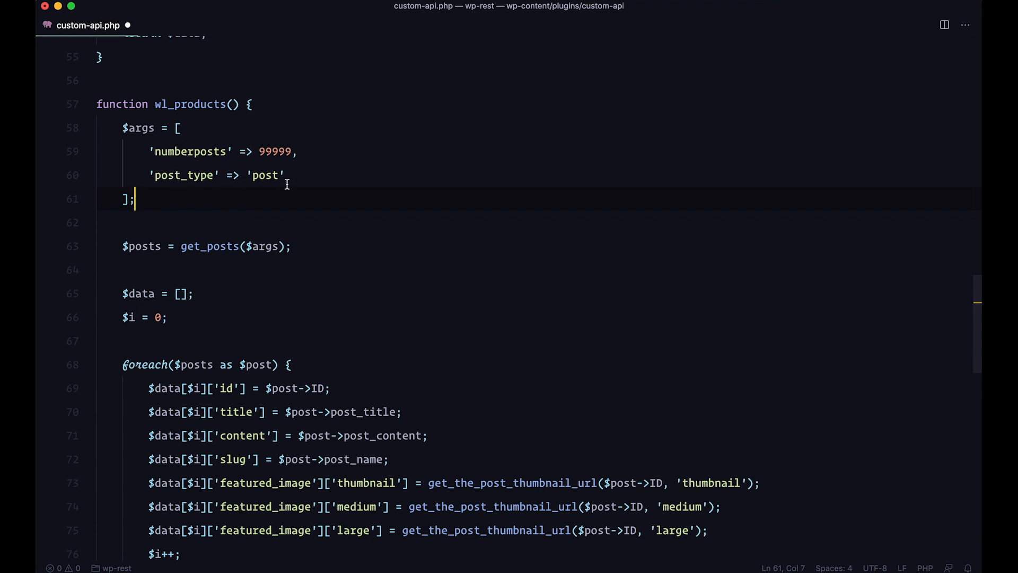
{"action": "double_click", "coordinate": [264, 175]}
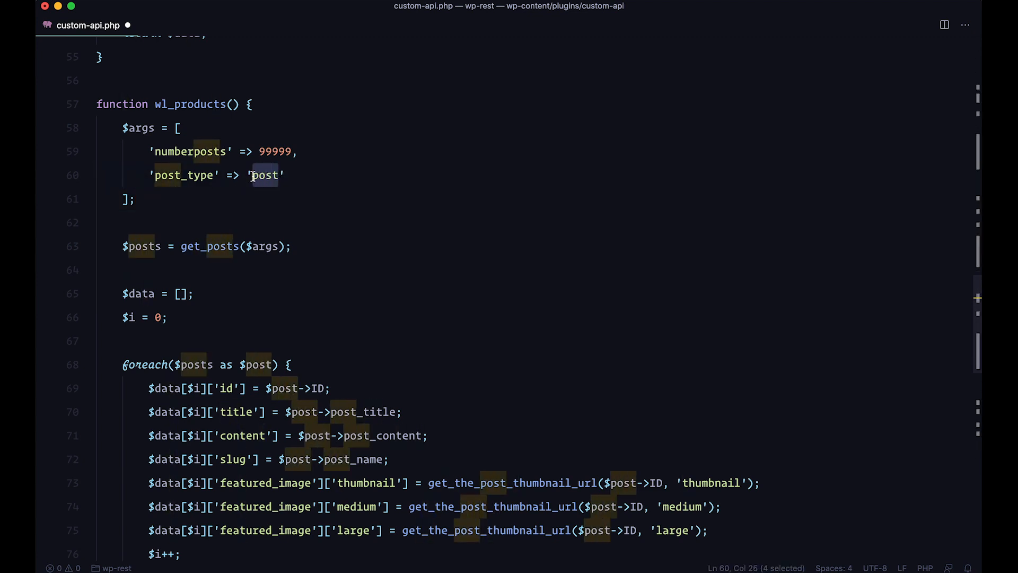
{"action": "scroll", "scroll_direction": "down", "scroll_amount": 3}
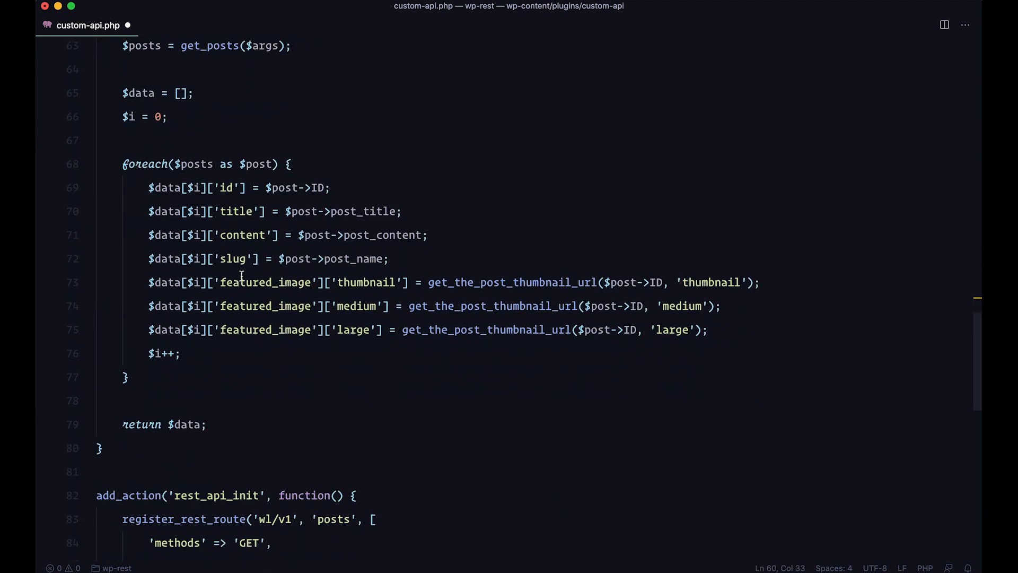
{"action": "key", "text": "cmd+s"}
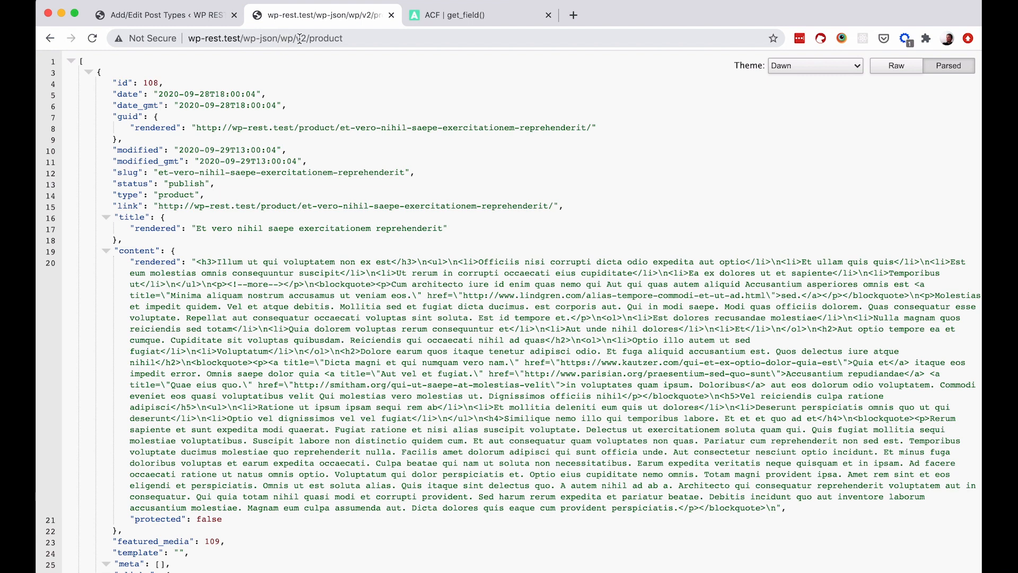
- Load wp-rest.test/wp-json/wl/v1/products to check the new endpoint's JSON output
{"action": "left_click", "coordinate": [293, 38]}
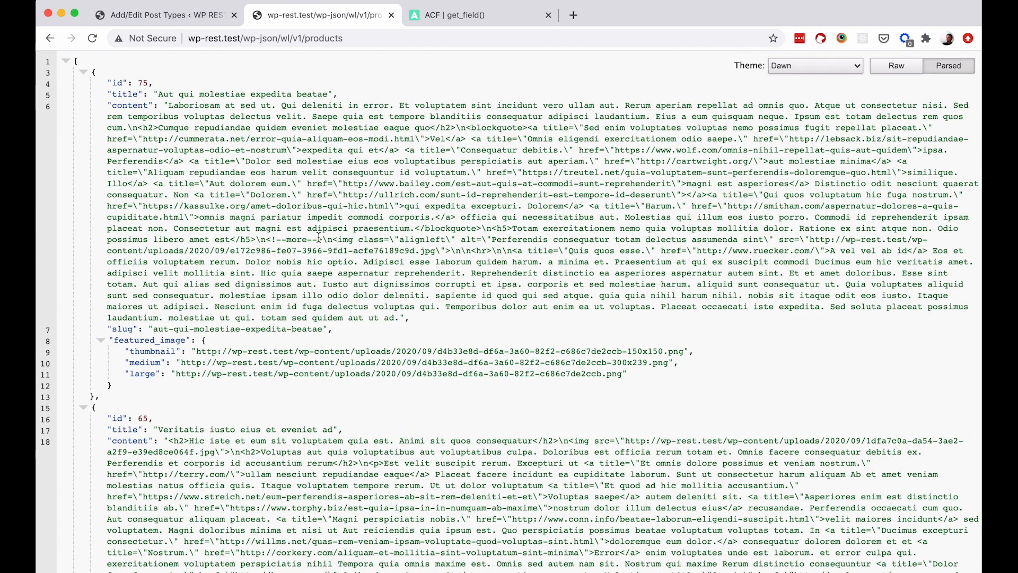
{"action": "mouse_move", "coordinate": [130, 85]}
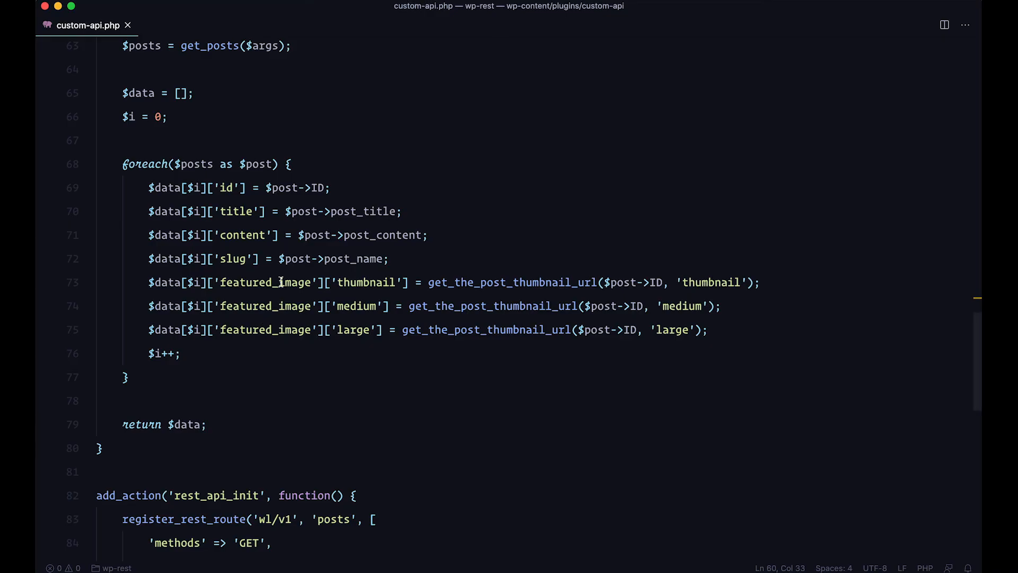
- Delete the featured image and content lines so each product returns only id, title and slug
{"action": "left_click_drag", "start_coordinate": [390, 259], "coordinate": [707, 329]}
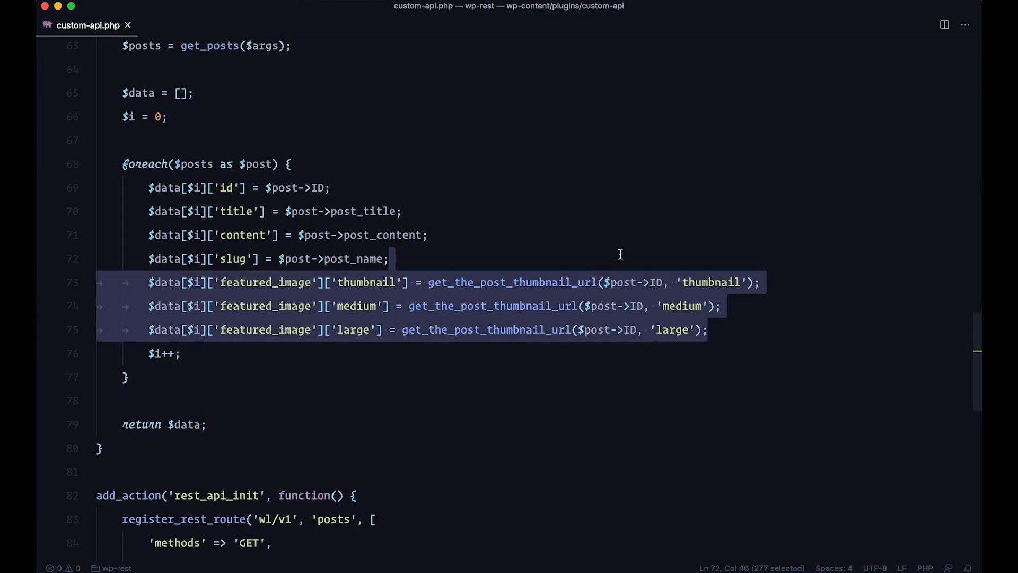
{"action": "key", "text": "Delete"}
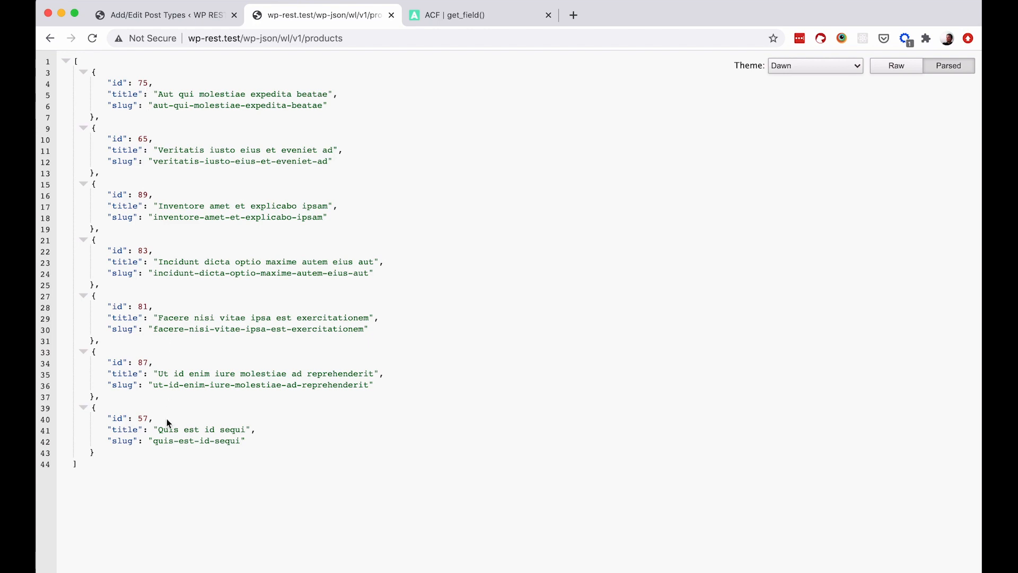
{"action": "mouse_move", "coordinate": [208, 138]}
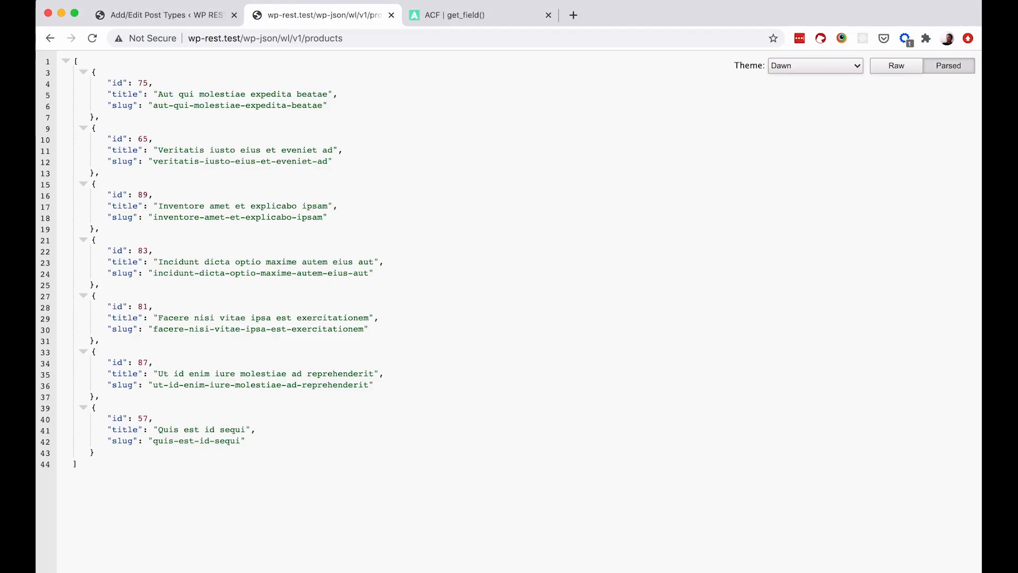
- Look up get_field()'s Parameters in the ACF docs and select the $post_id argument
{"action": "left_click", "coordinate": [468, 14]}
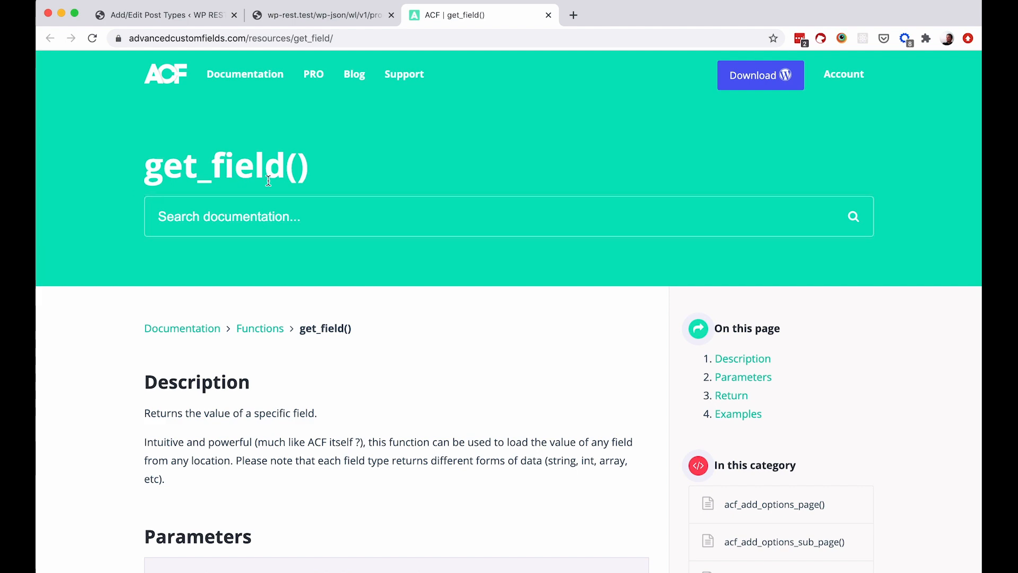
{"action": "scroll", "scroll_direction": "down", "scroll_amount": 3}
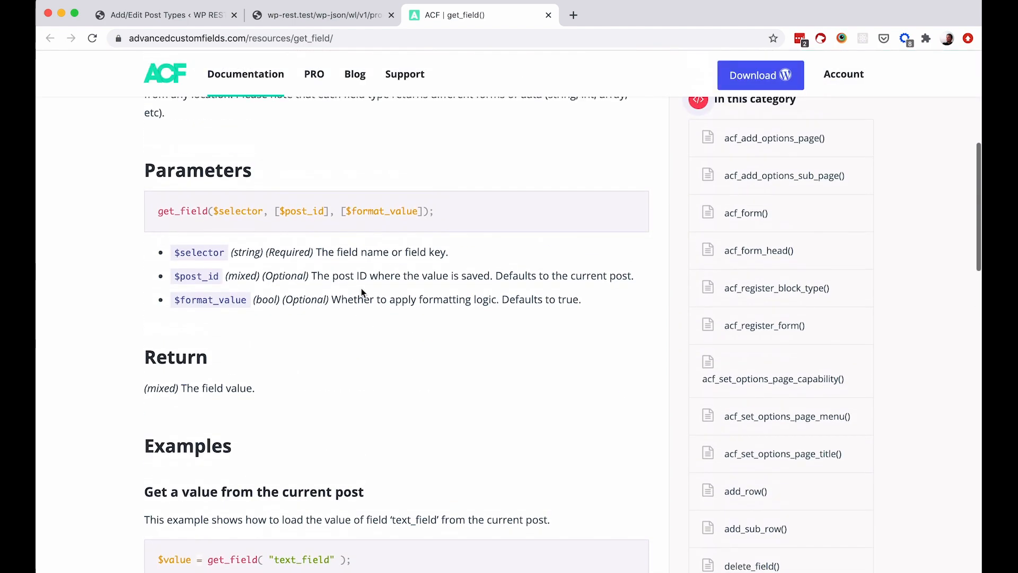
{"action": "mouse_move", "coordinate": [190, 222]}
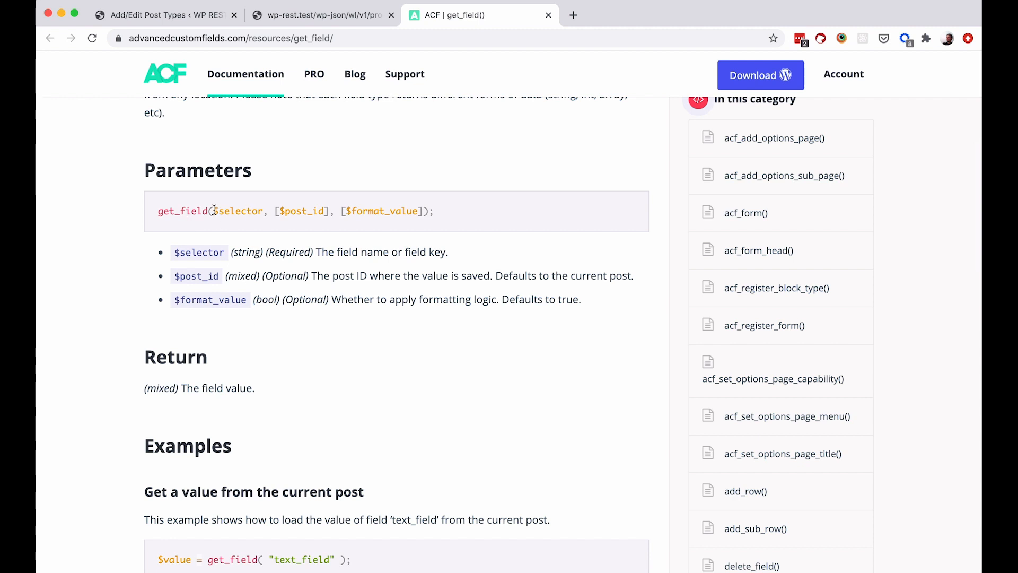
{"action": "double_click", "coordinate": [238, 211]}
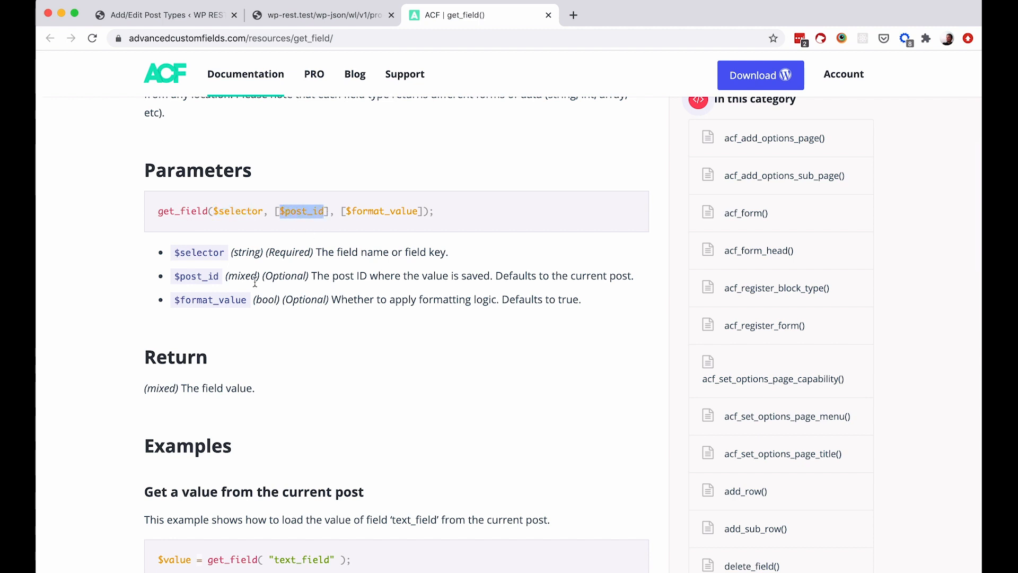
{"action": "mouse_move", "coordinate": [304, 302]}
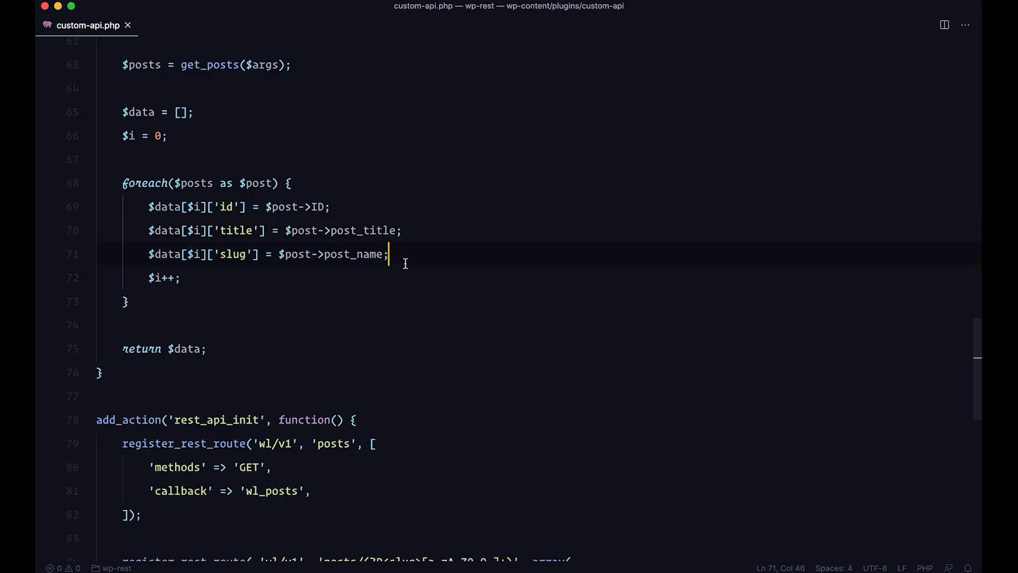
- Add $data[$i]['price'] = get_field('price', $post->ID); to the wl_products loop
{"action": "type", "text": "$data[$i]['price'] = get_field('"}
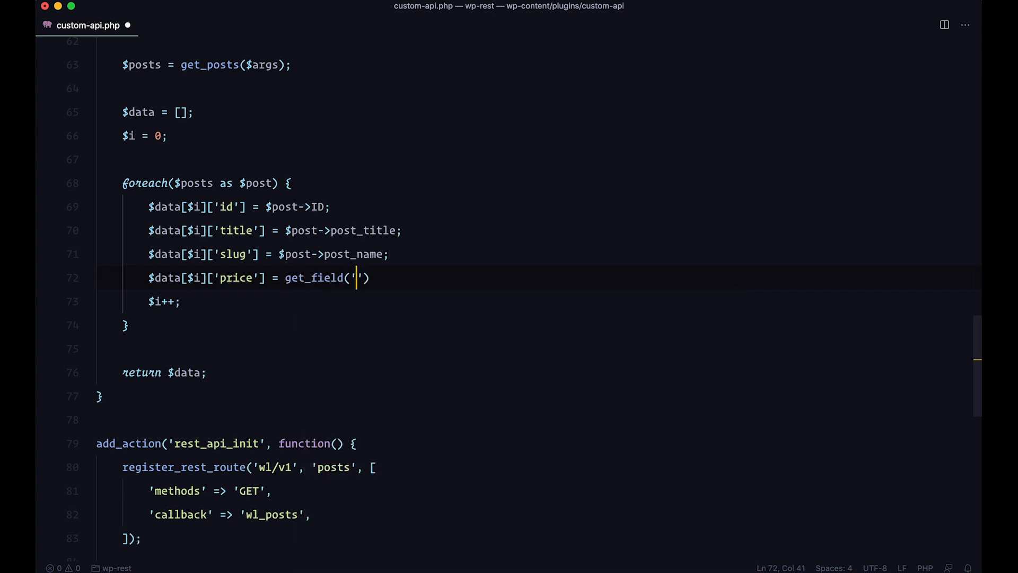
{"action": "type", "text": "p"}
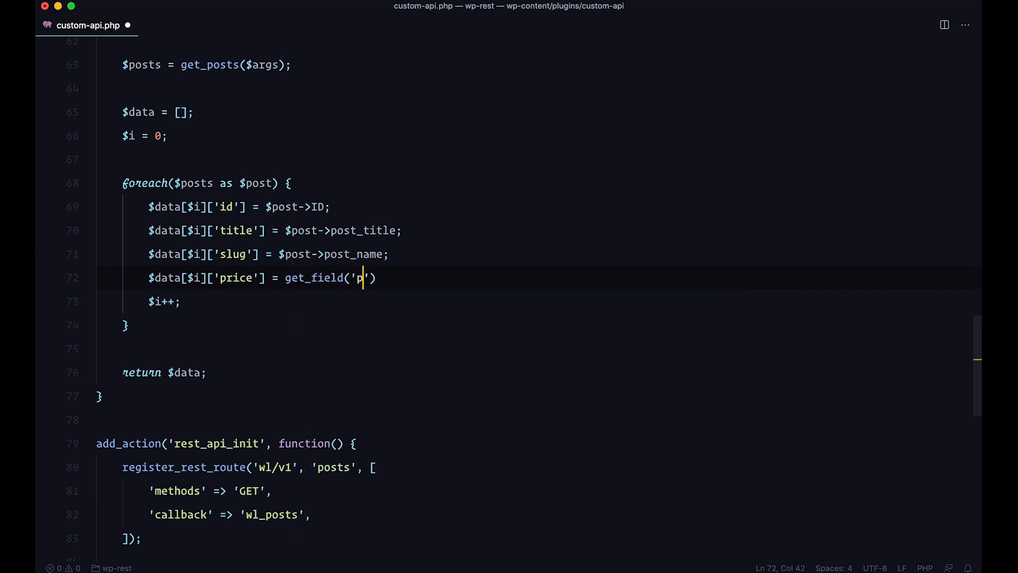
{"action": "type", "text": "rice',"}
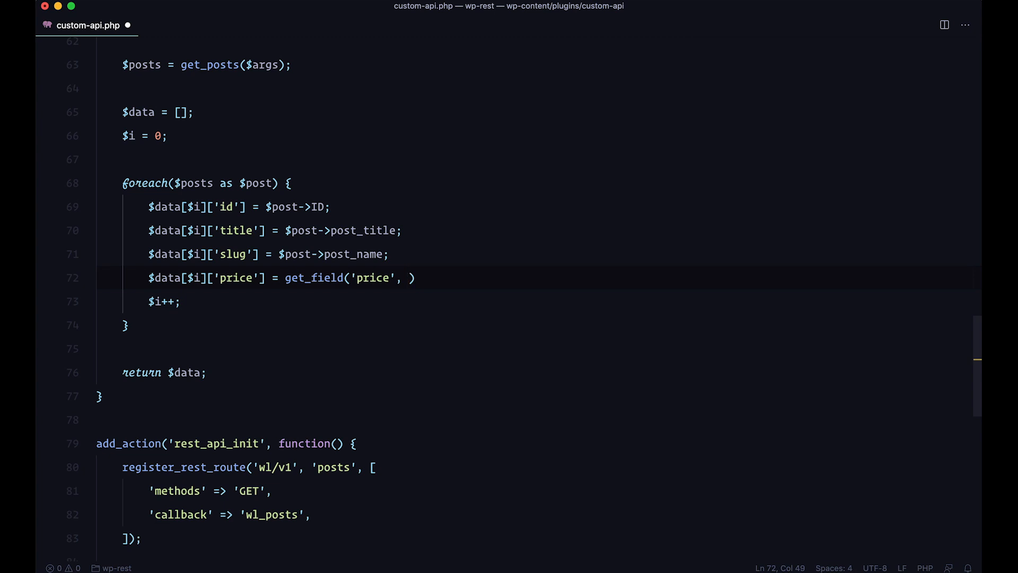
{"action": "mouse_move", "coordinate": [341, 241]}
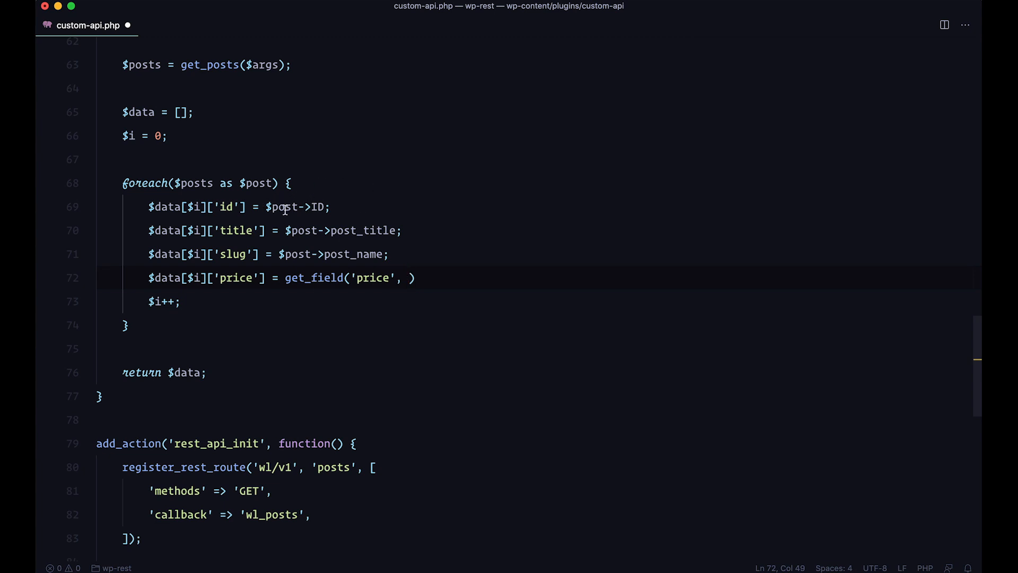
{"action": "type", "text": "$post->ID);"}
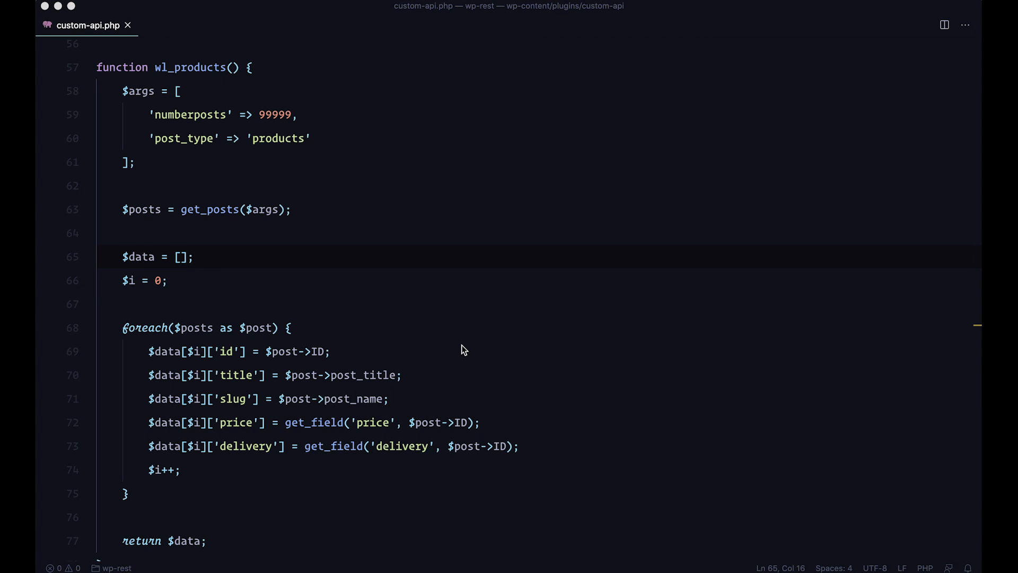
{"action": "mouse_move", "coordinate": [505, 364]}
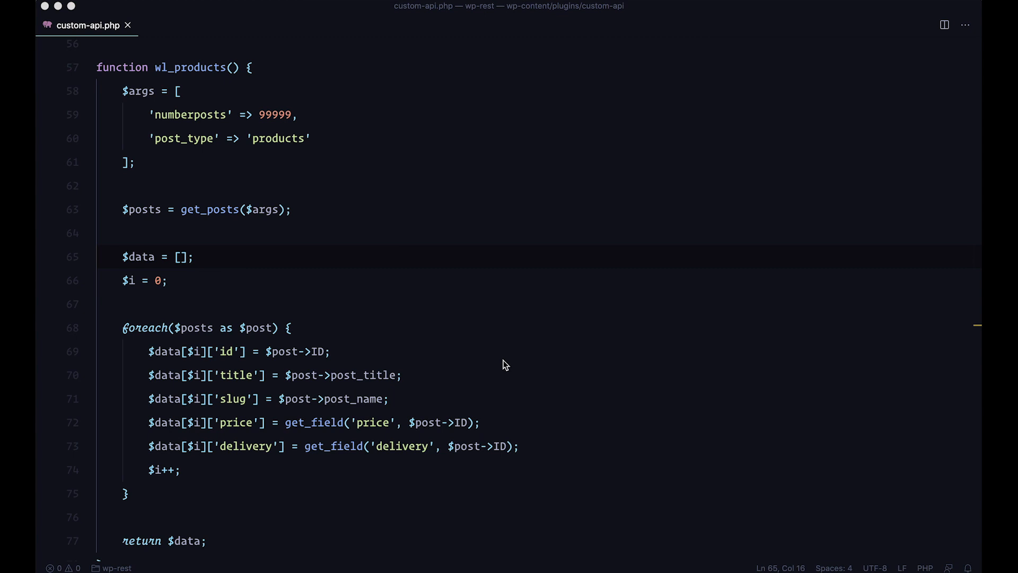